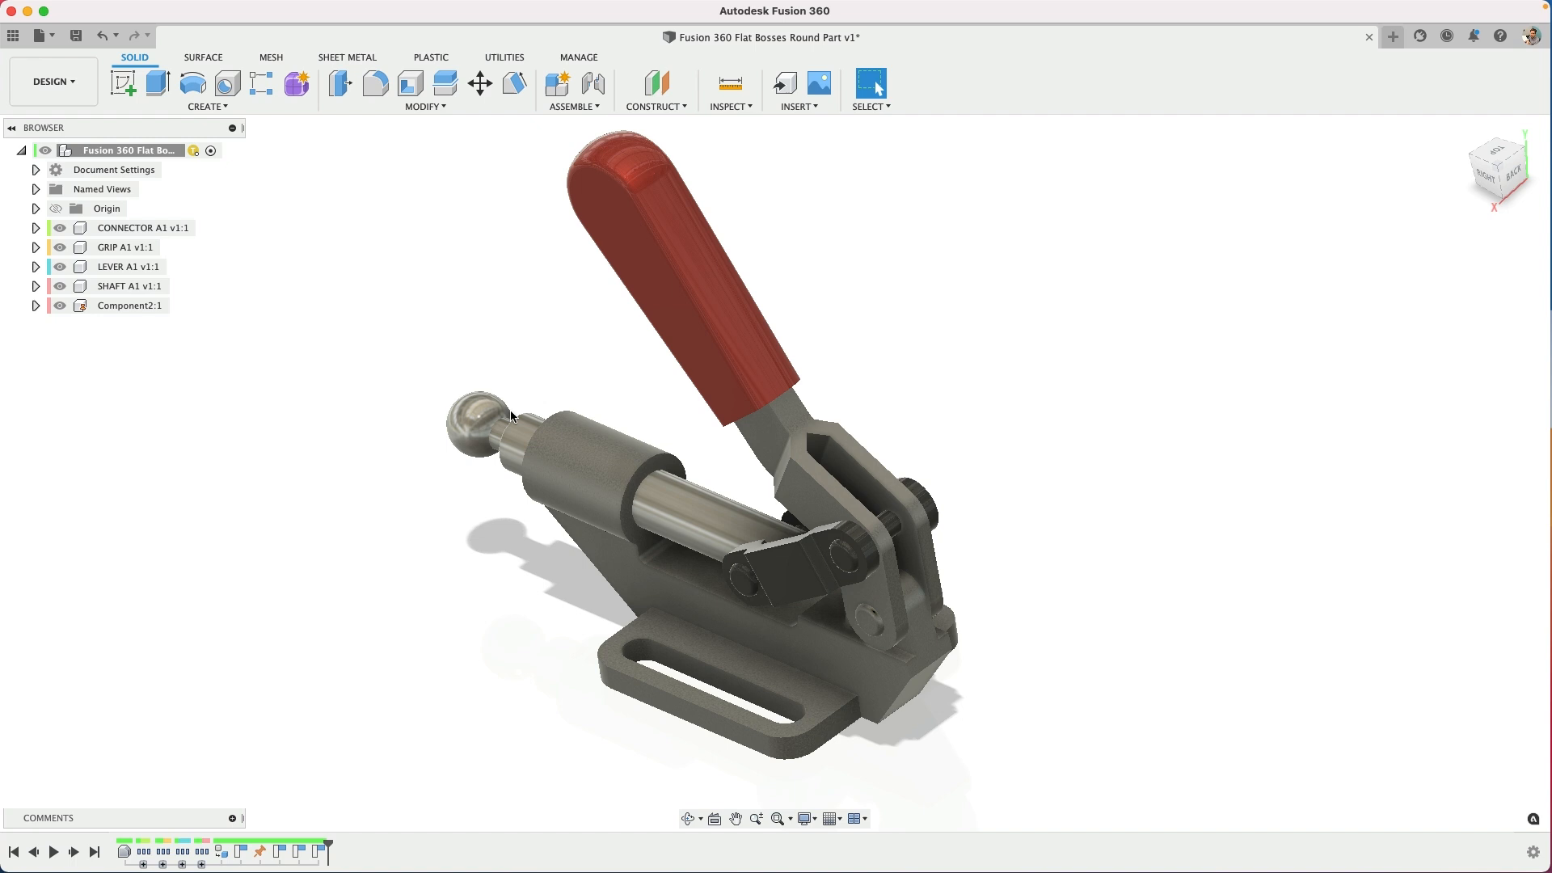
Switch to the Untitled design tab showing the two cylinder bodies
left_click(475, 416)
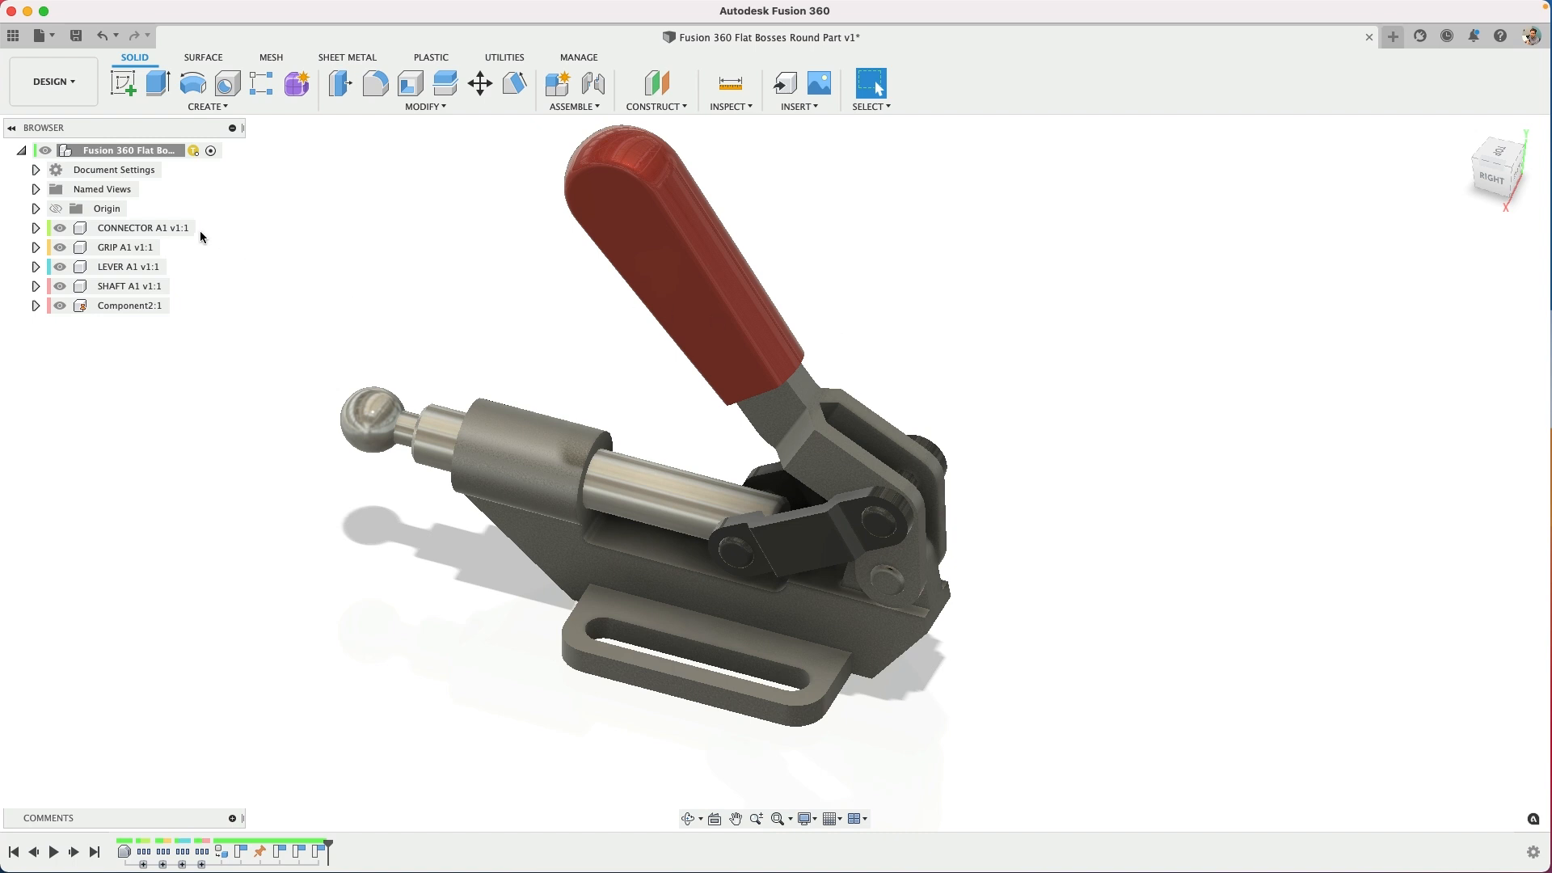
mouse_move(223, 243)
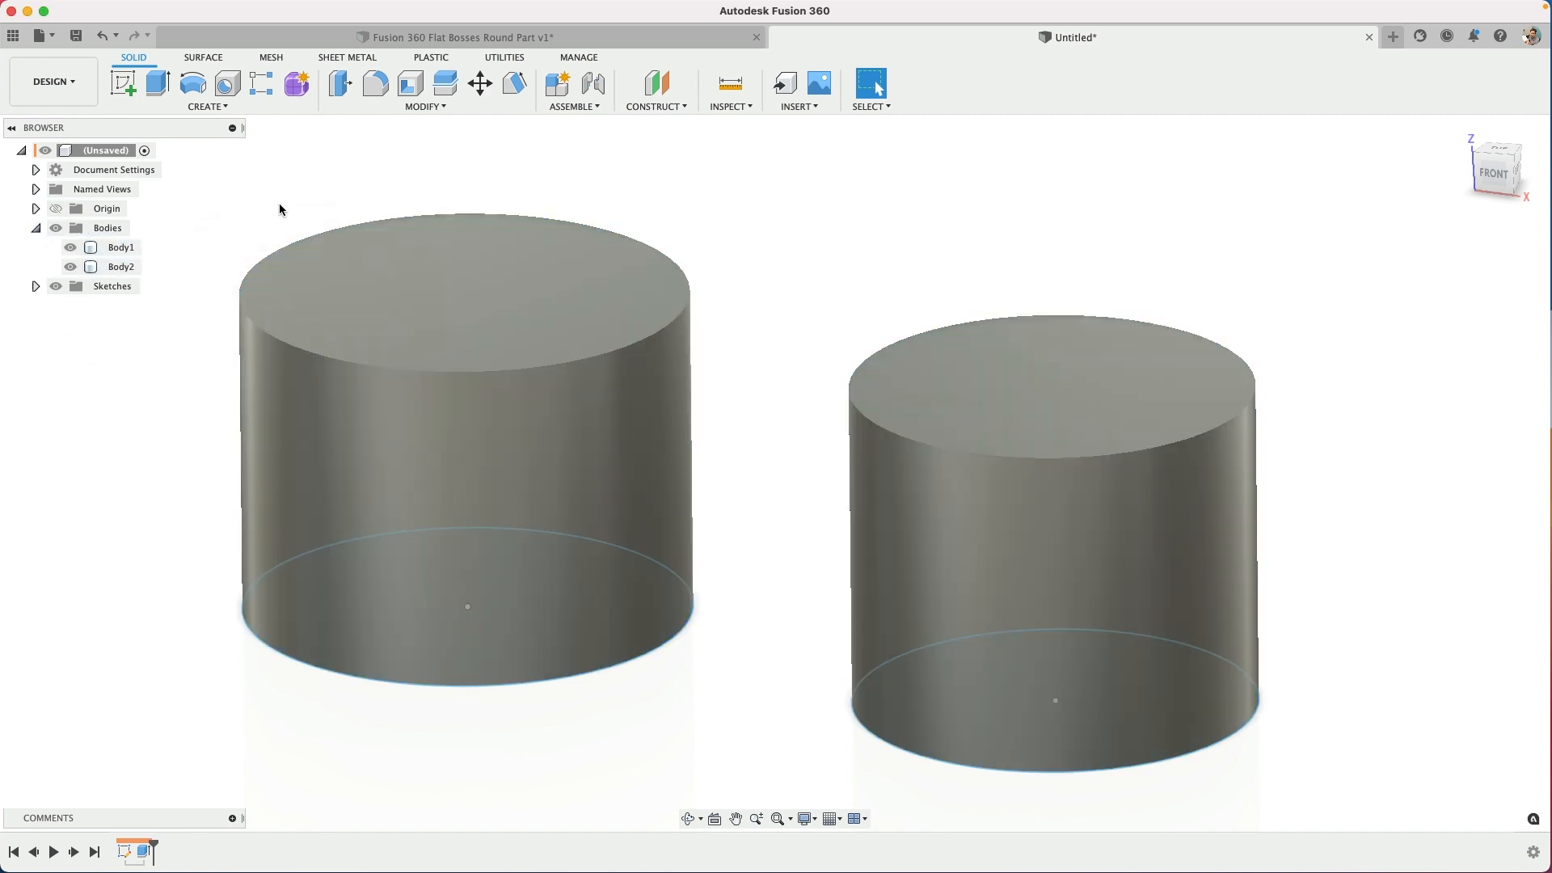
Try moving the left cylinder body with Move/Copy, then return to the clamp assembly design
left_click(465, 445)
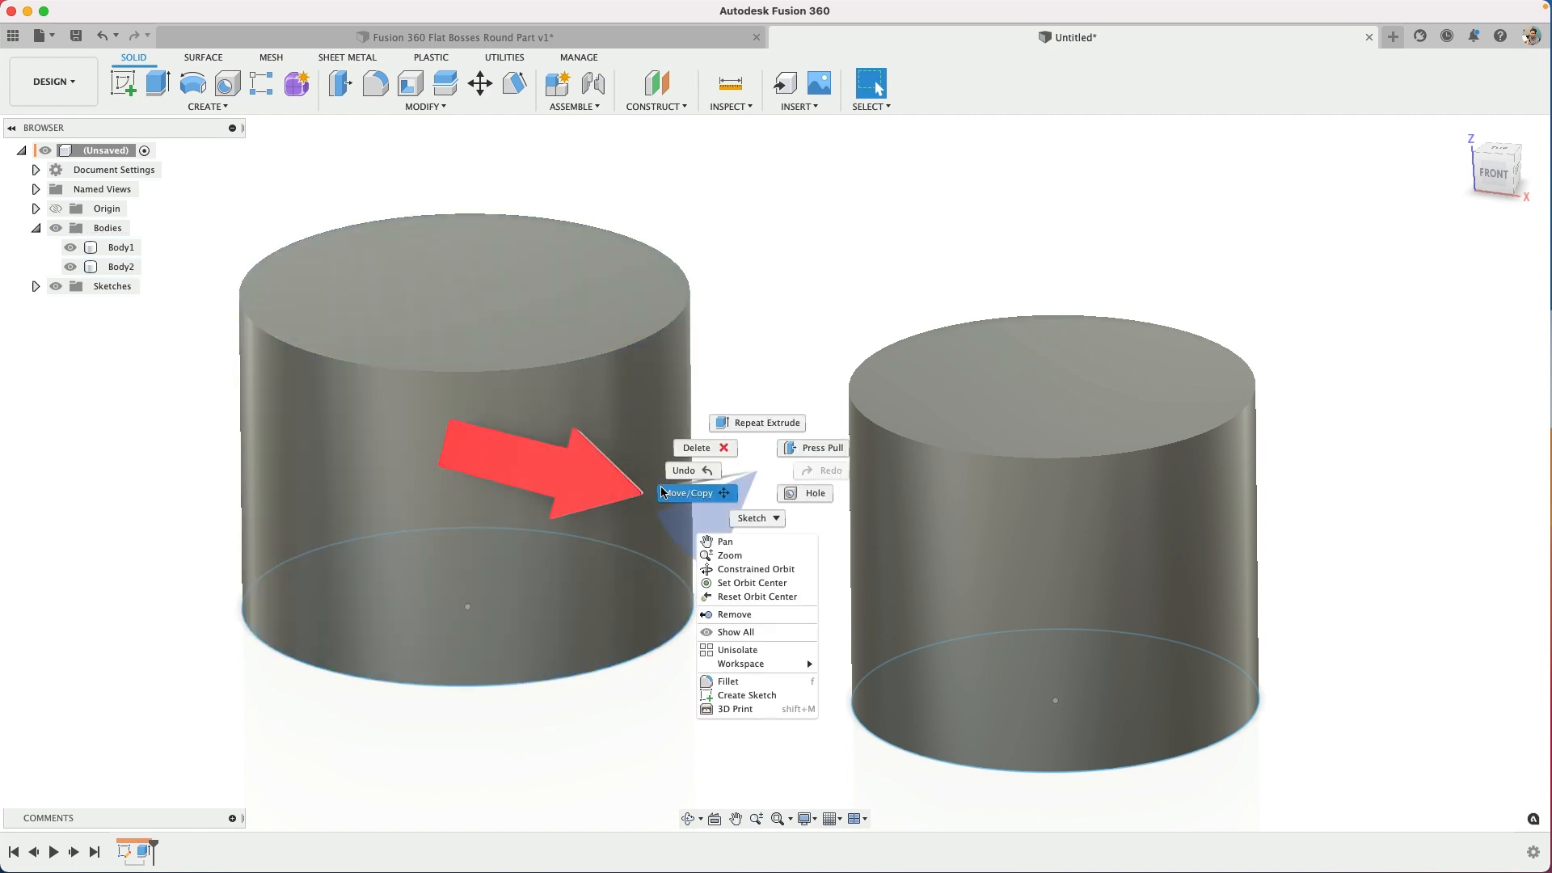
left_click(773, 309)
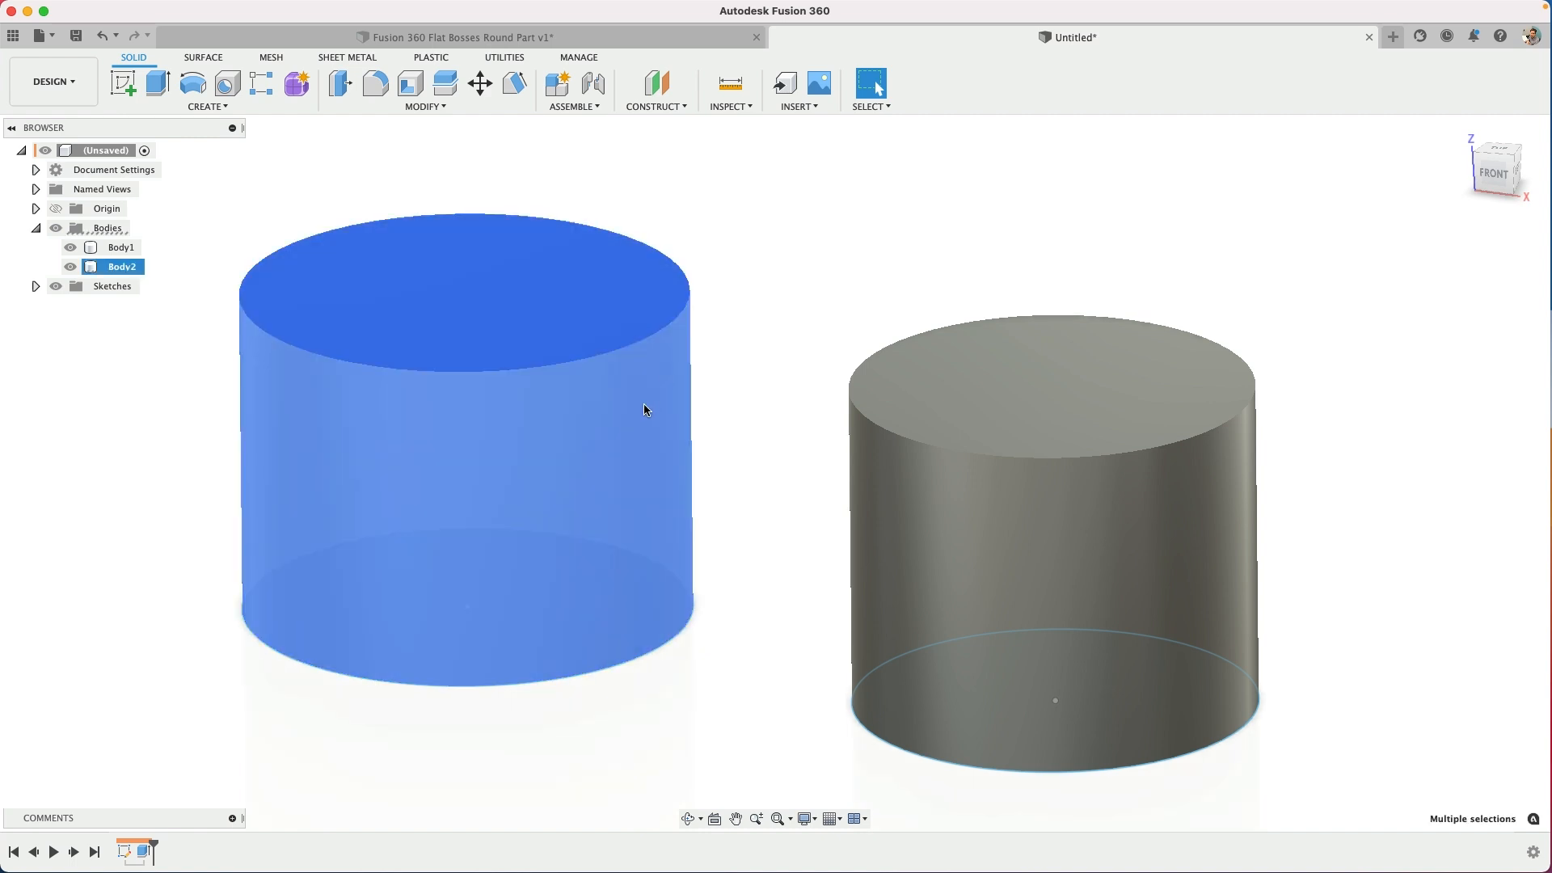
left_click(892, 242)
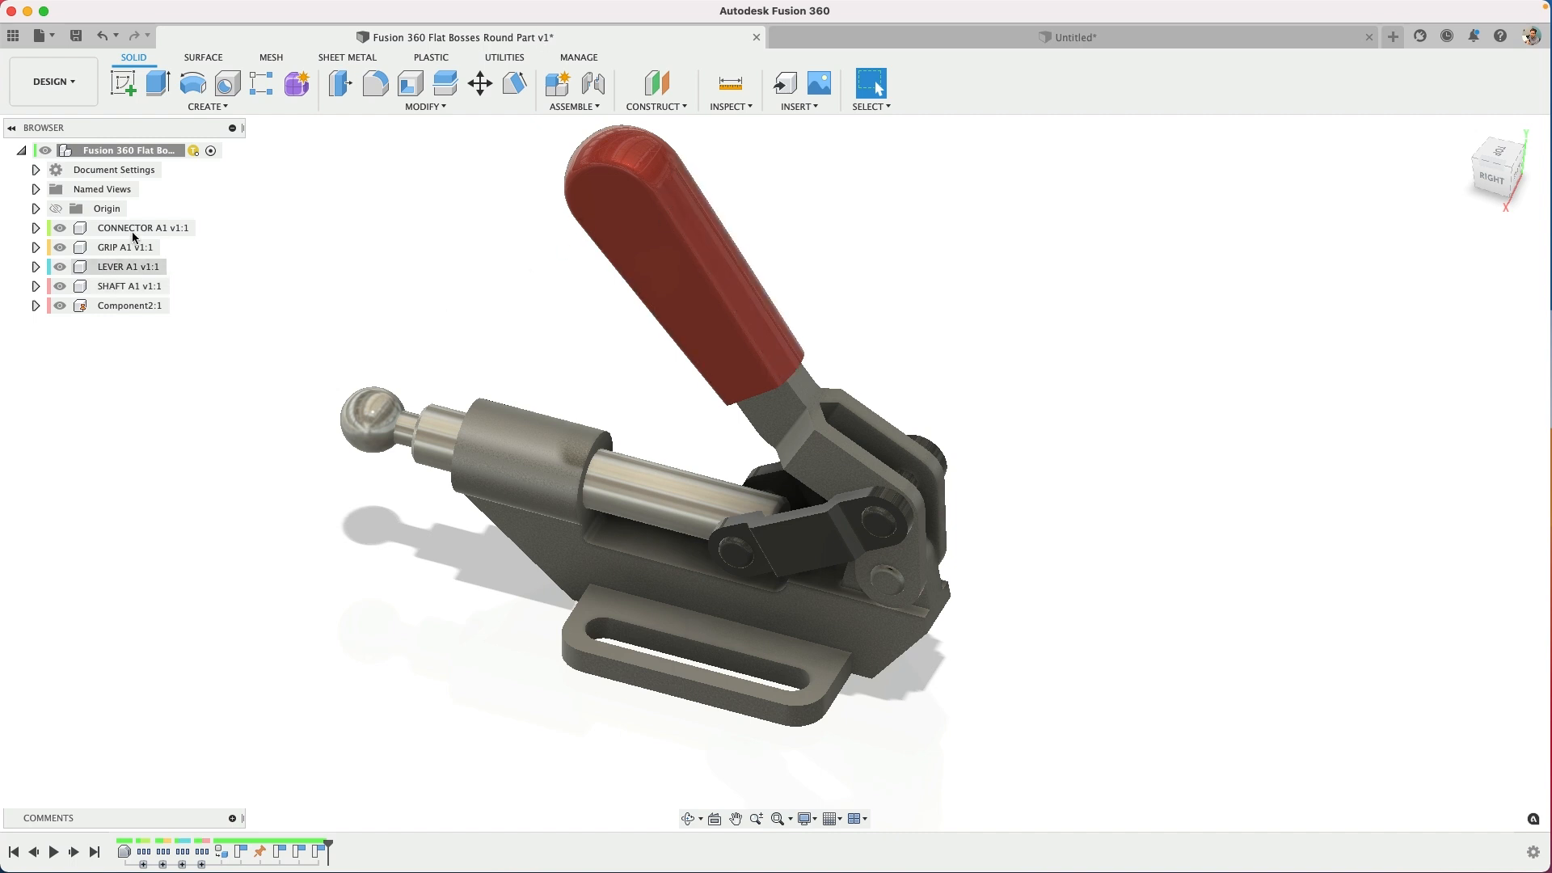
Select LEVER, expand Origin and Joints to list Slider10, deselect Component2, and open Select
left_click(124, 266)
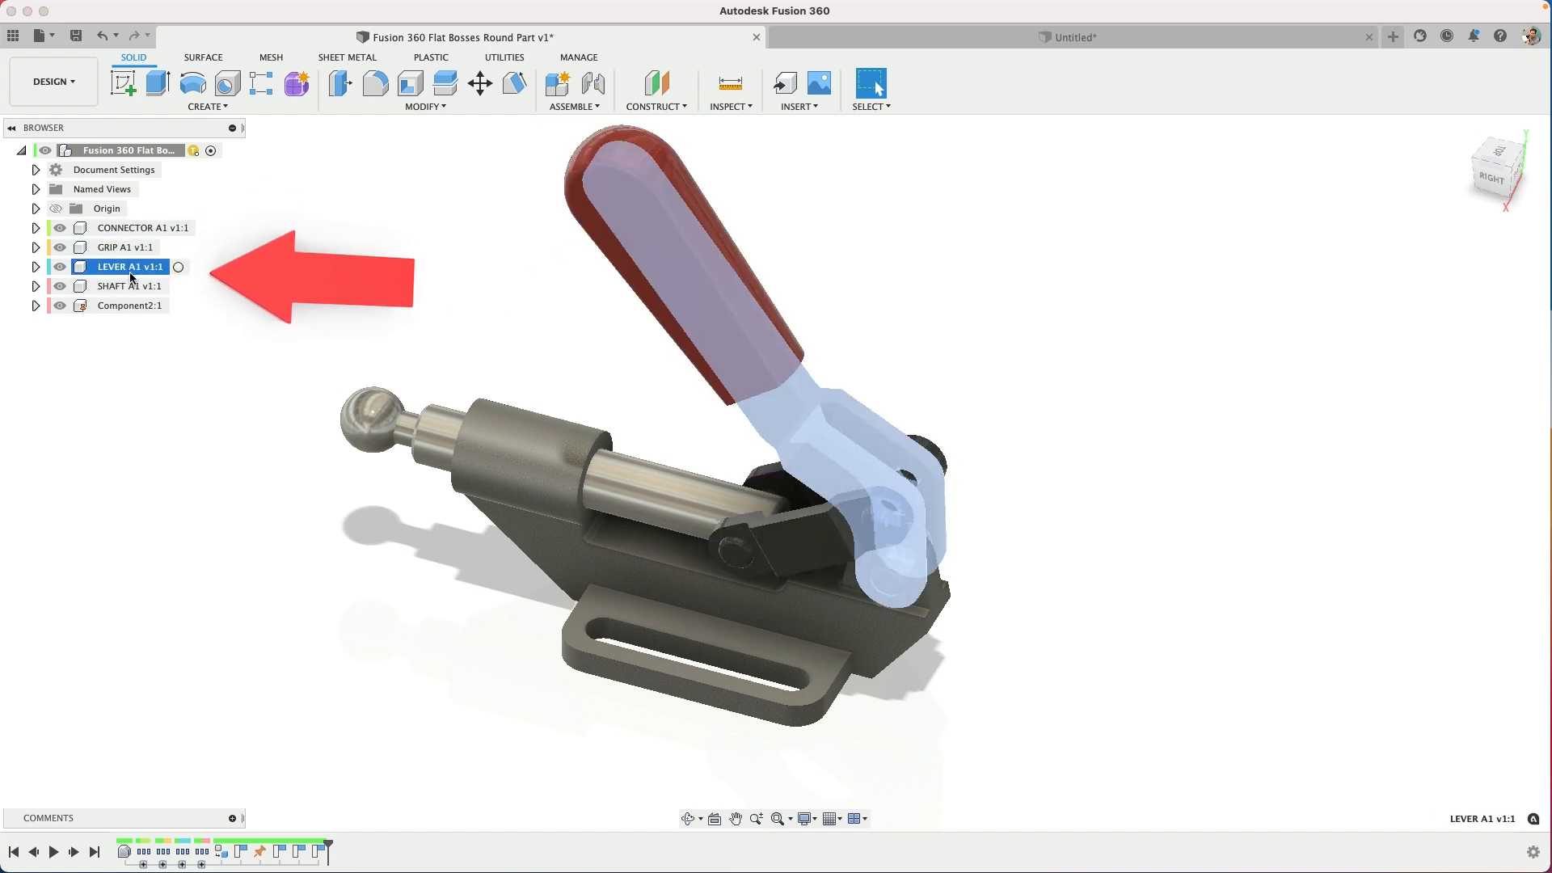
left_click(400, 310)
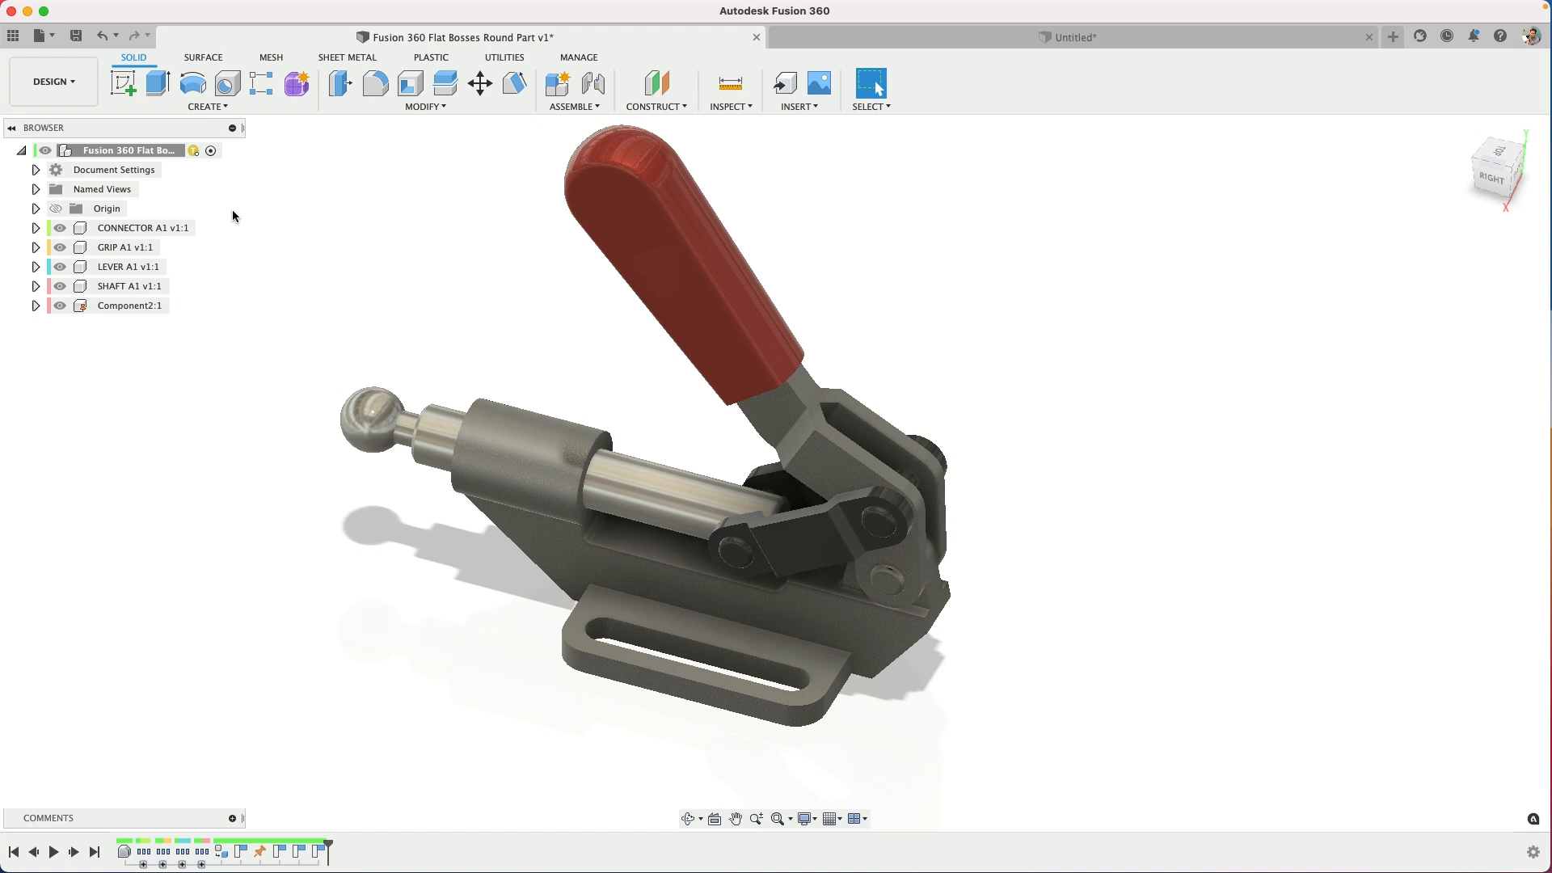
left_click(35, 208)
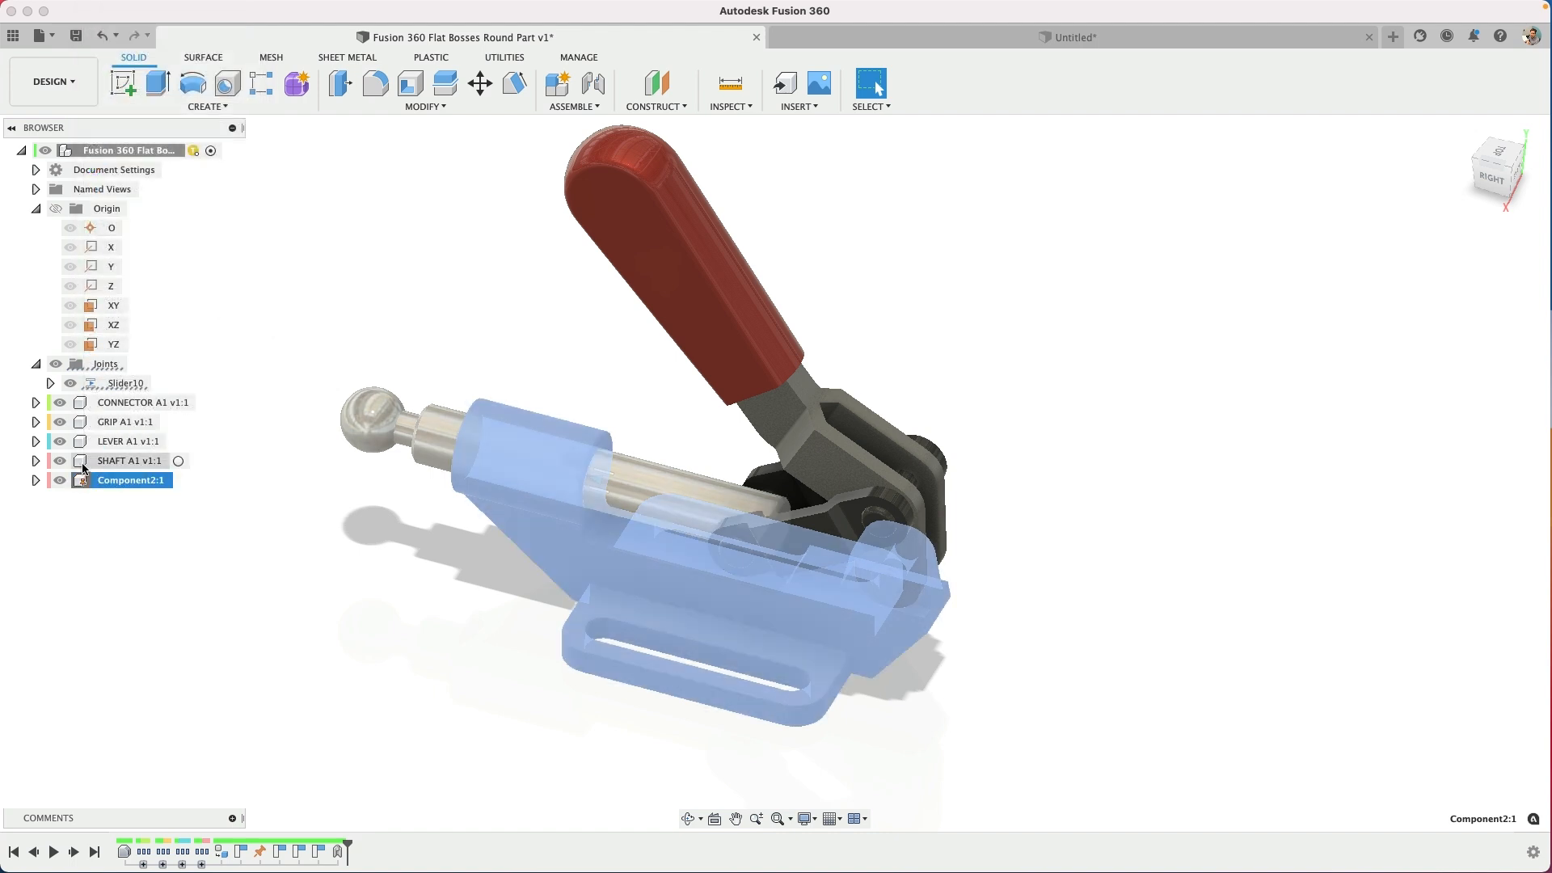
left_click(128, 441)
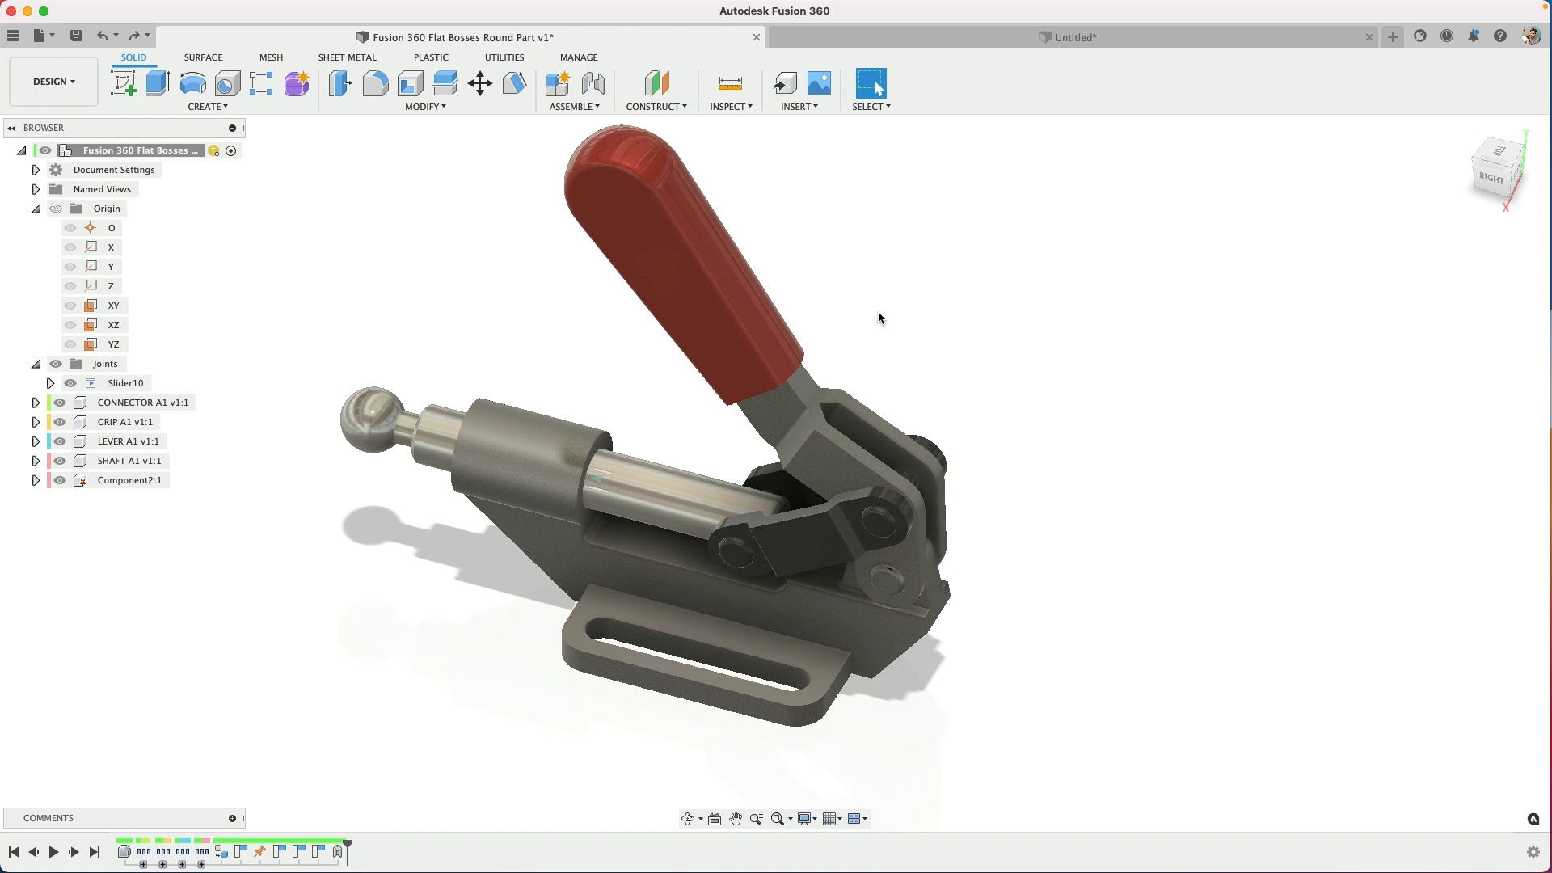
left_click(869, 106)
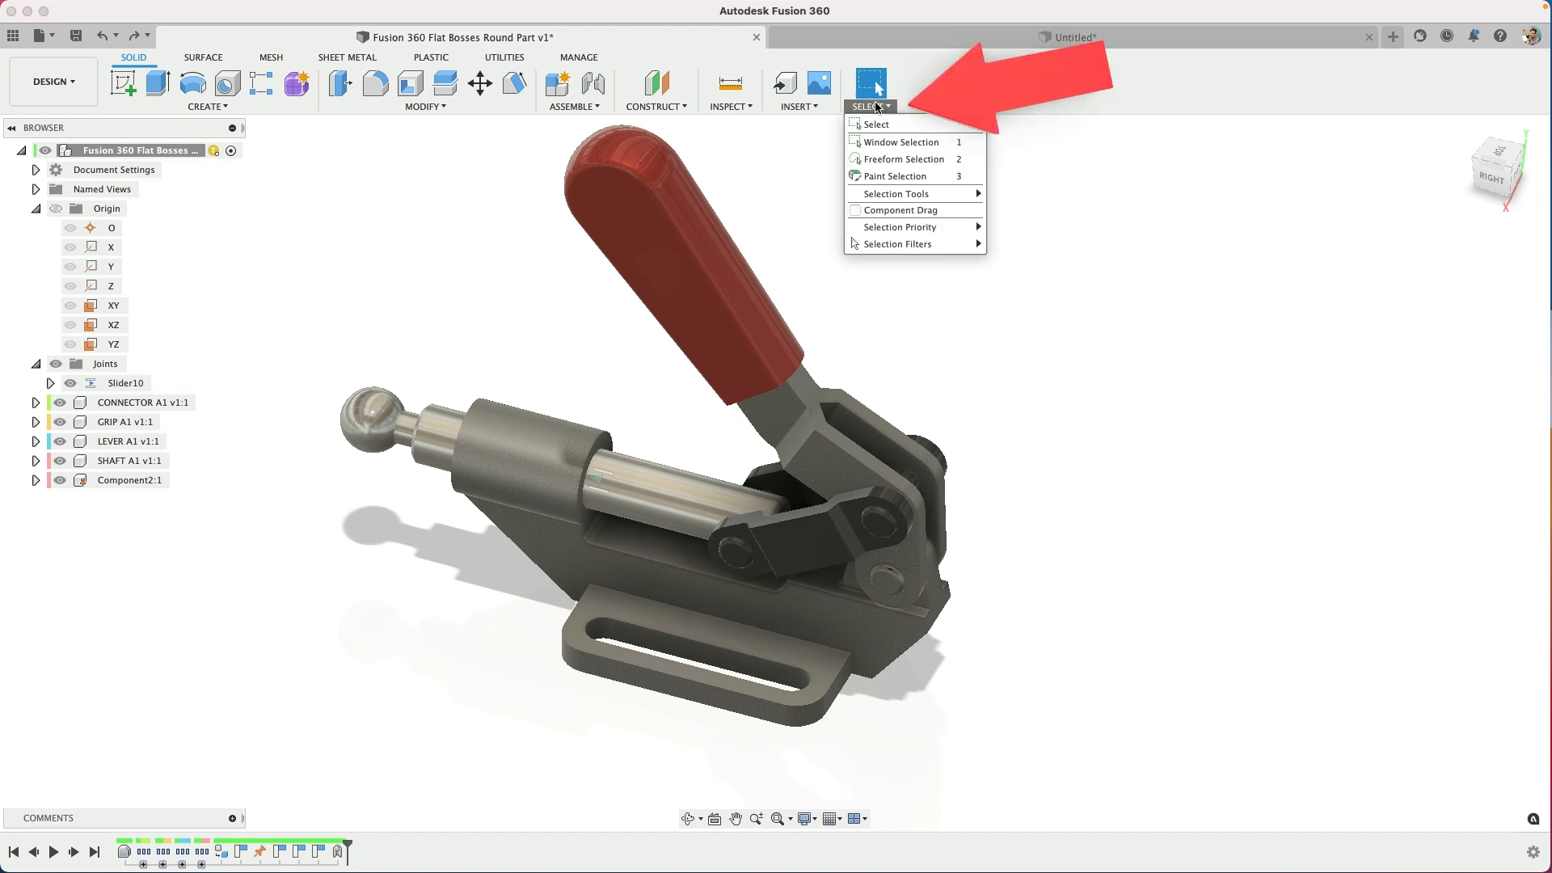
mouse_move(899, 210)
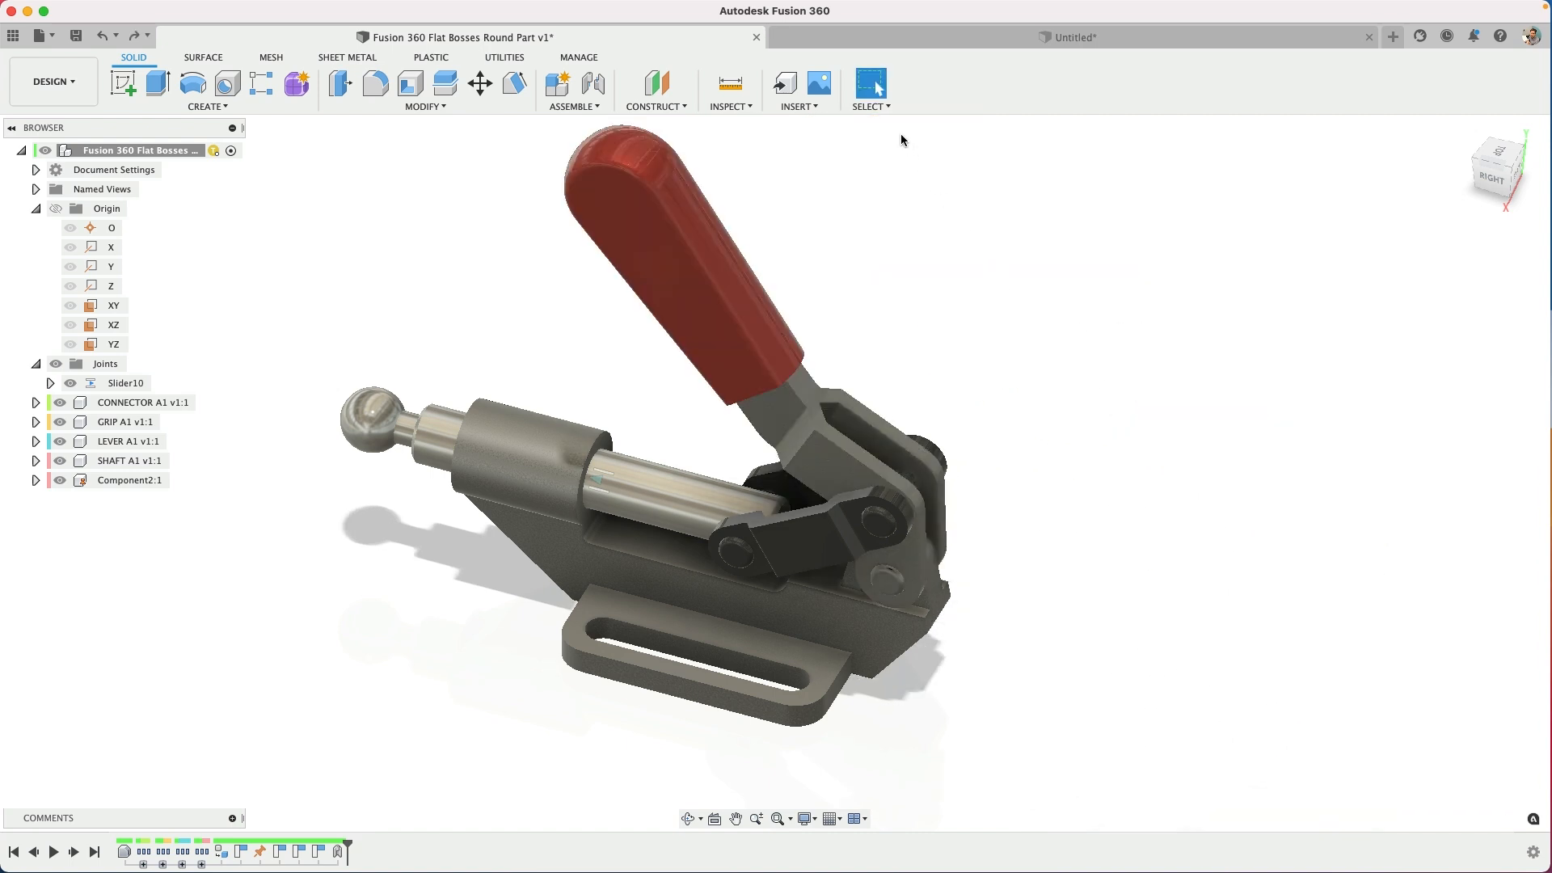
Reopen the Select dropdown to show the Component Drag option
left_click(869, 106)
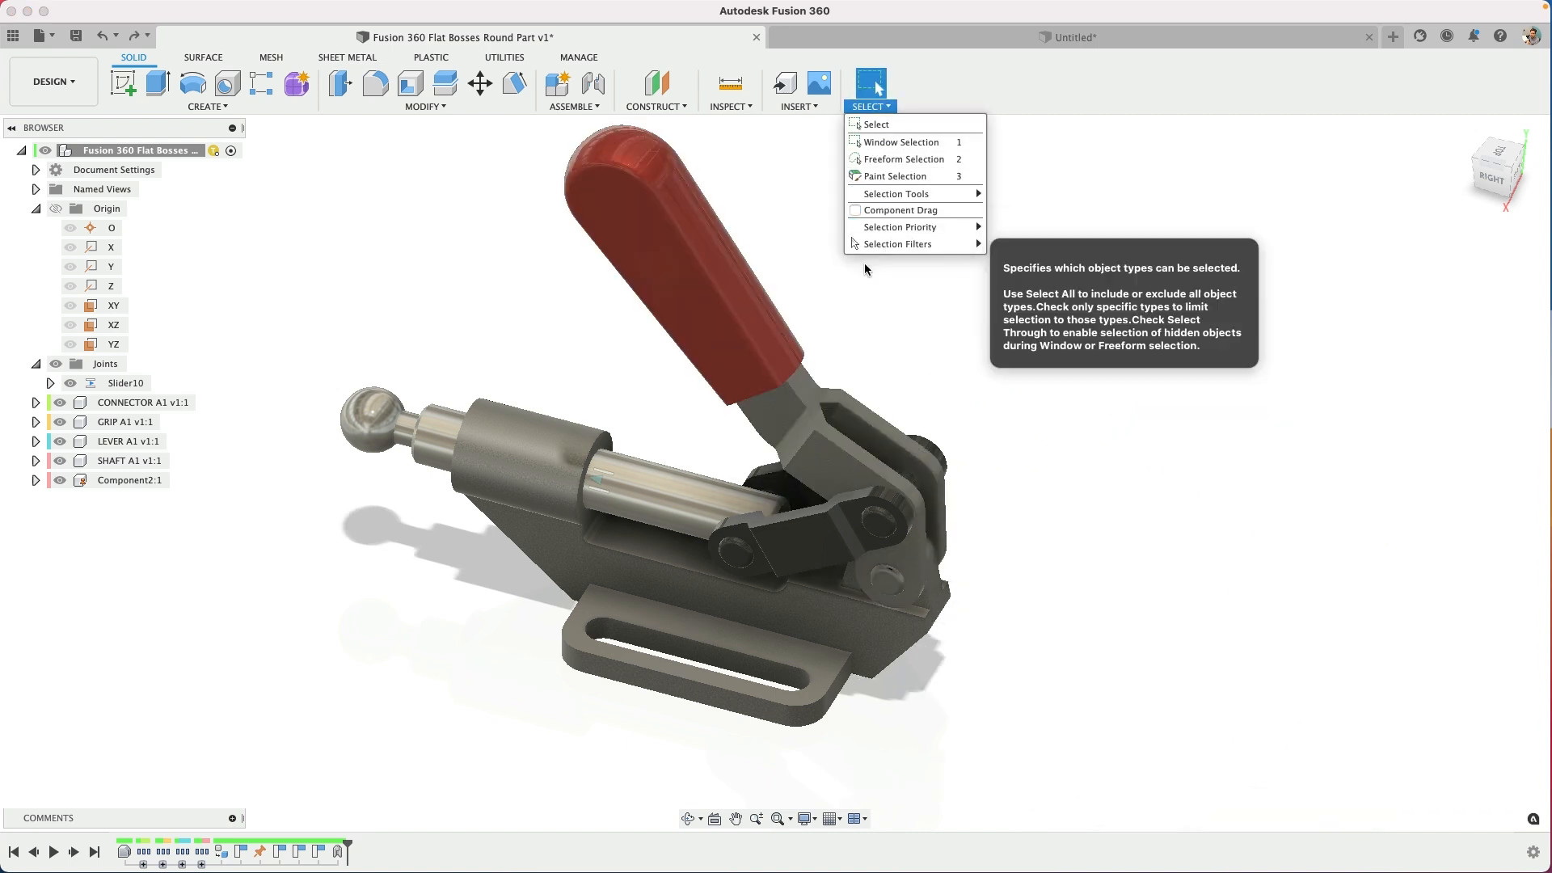